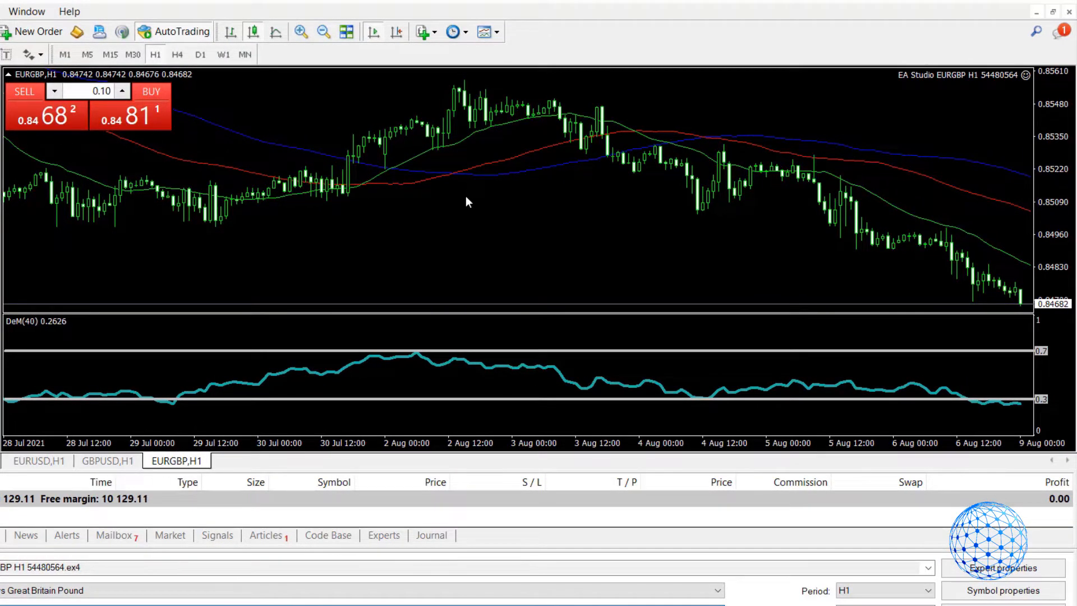
mouse_move(672, 199)
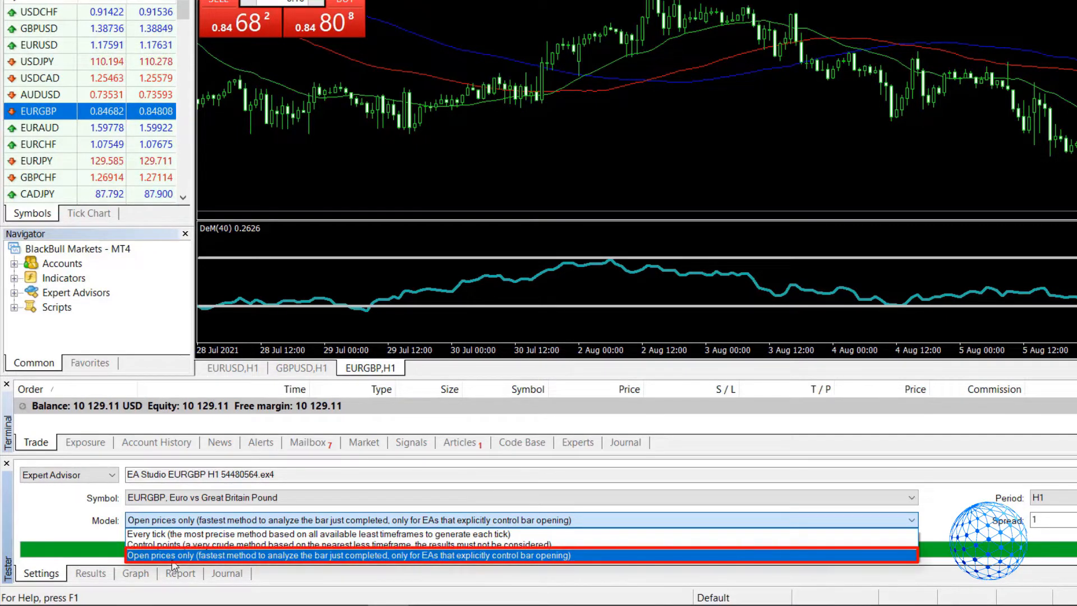
Step: Set the Strategy Tester model to 'Open prices only' for the EURGBP H1 expert
click(1016, 513)
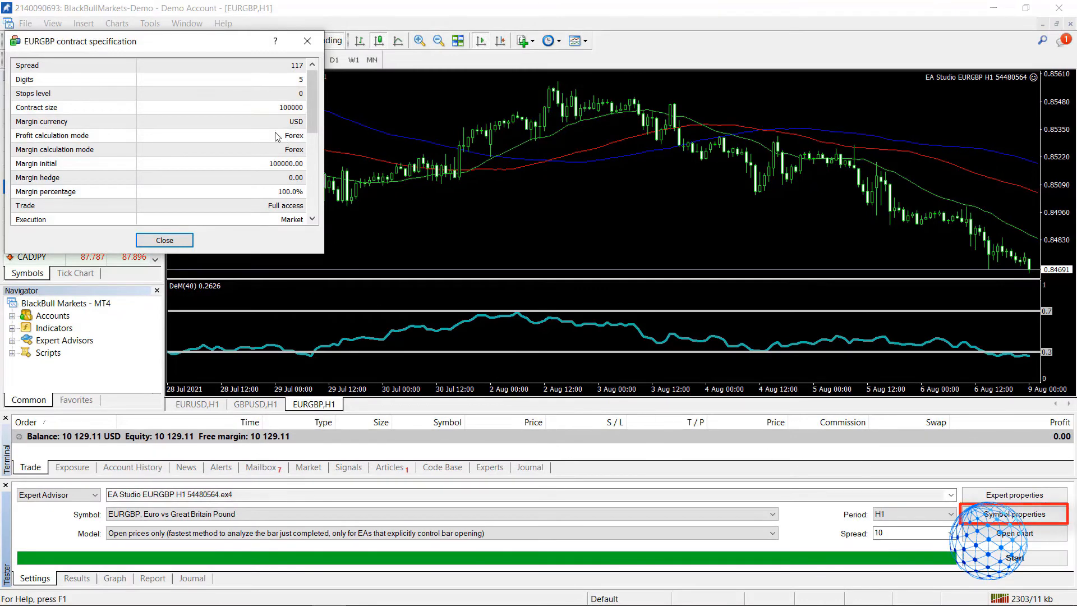
Step: Close the EURGBP contract specification window to return to the tester settings
click(164, 240)
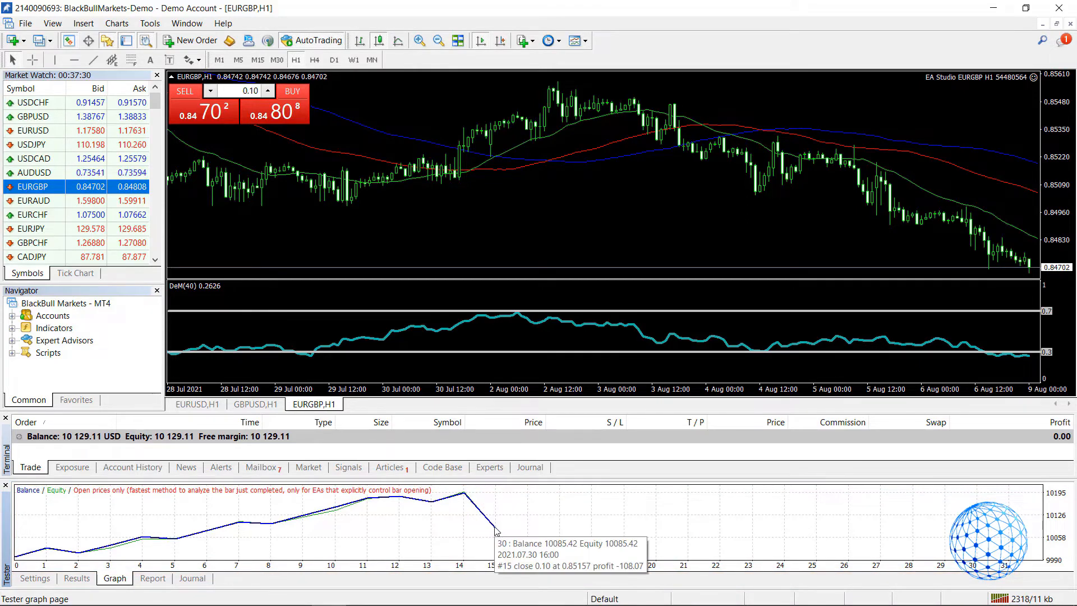